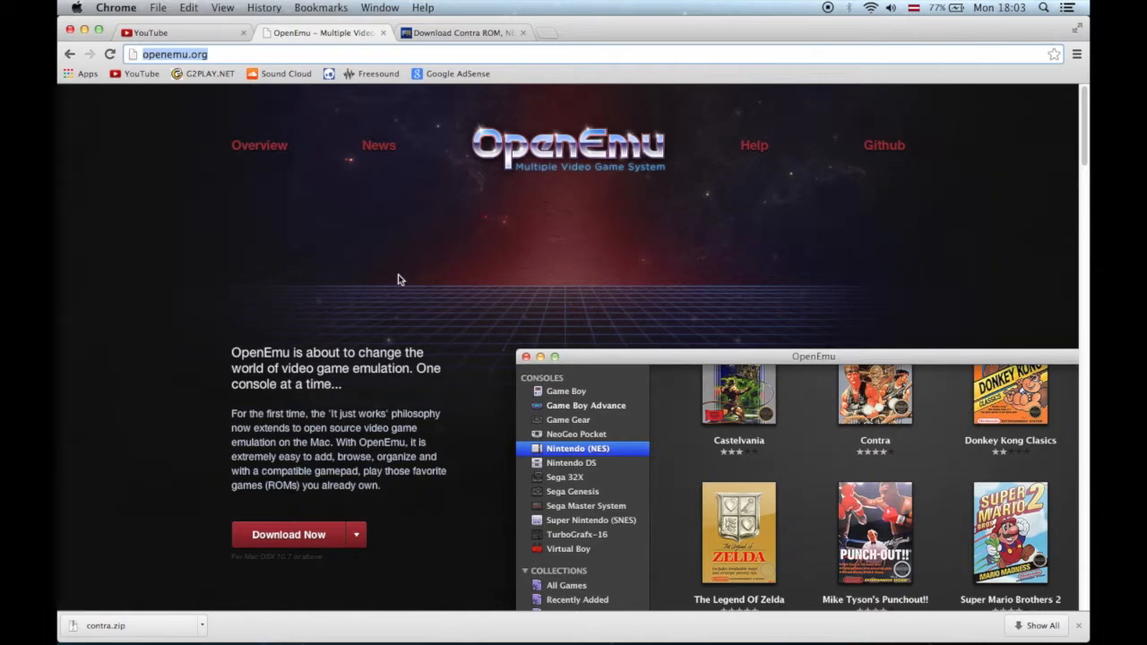
mouse_move(219, 122)
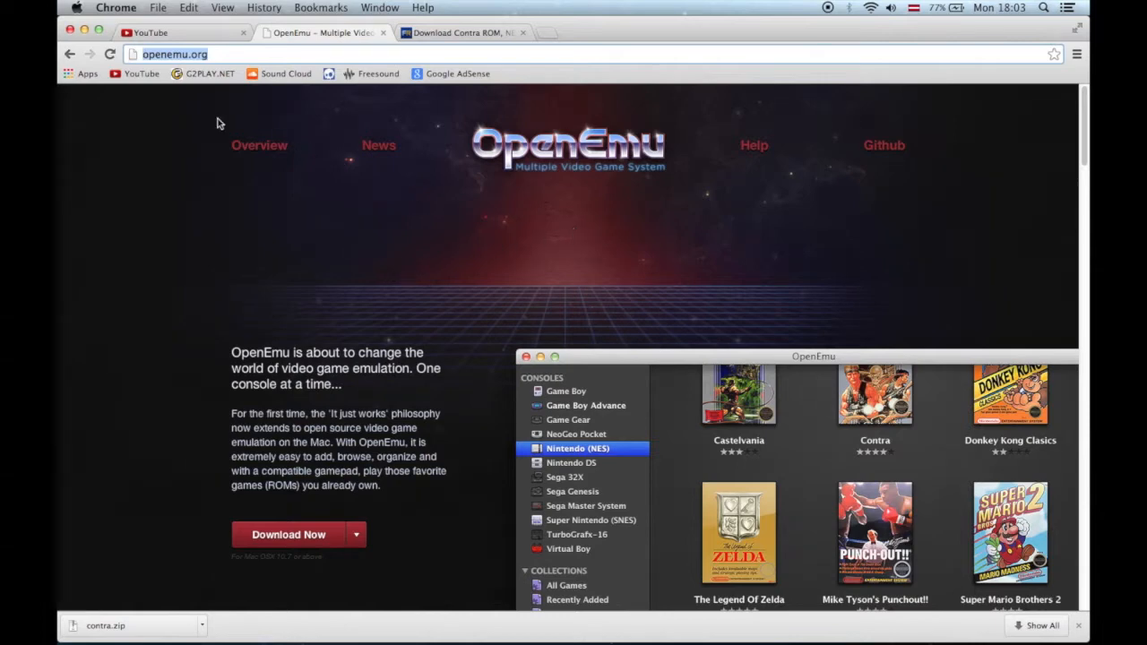
mouse_move(387, 409)
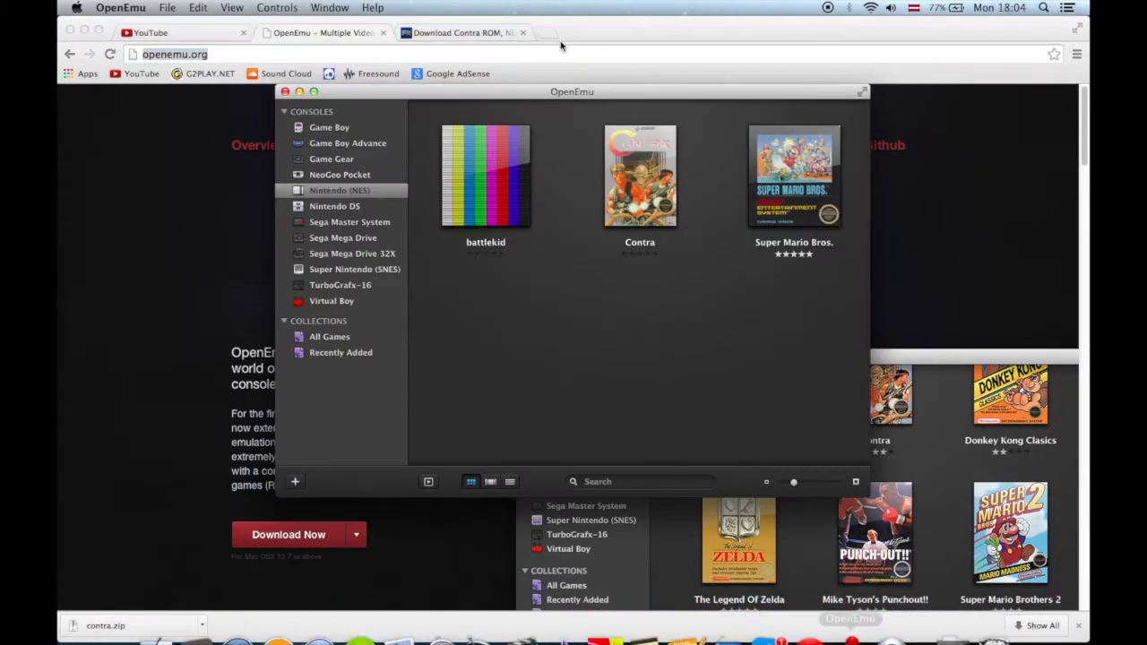
mouse_move(448, 230)
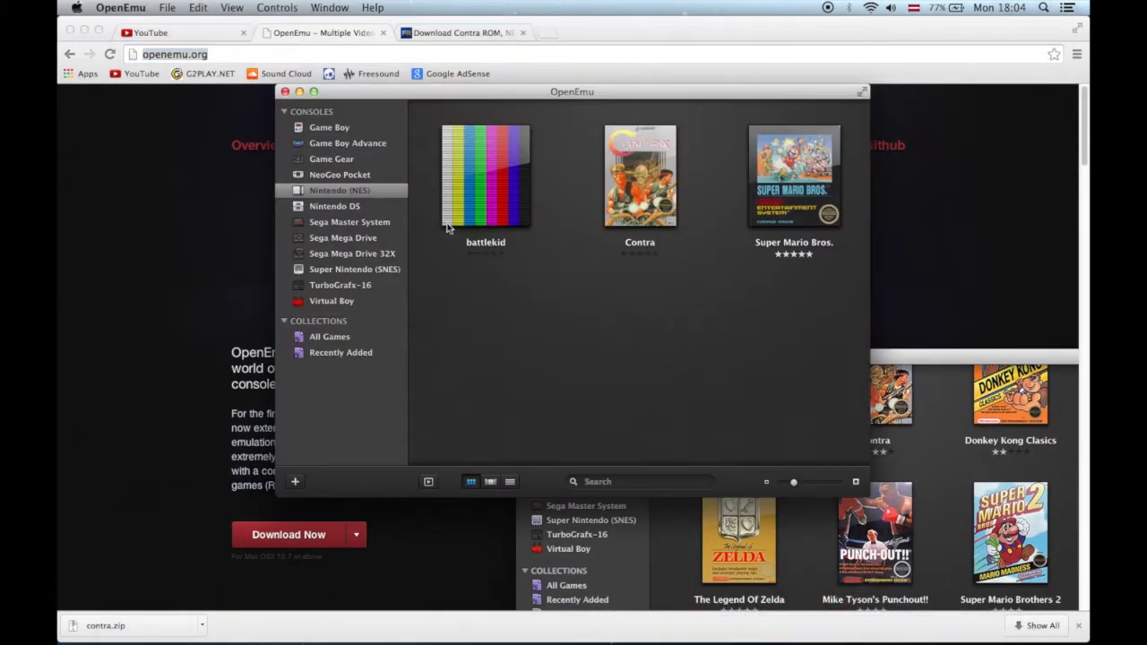
mouse_move(558, 251)
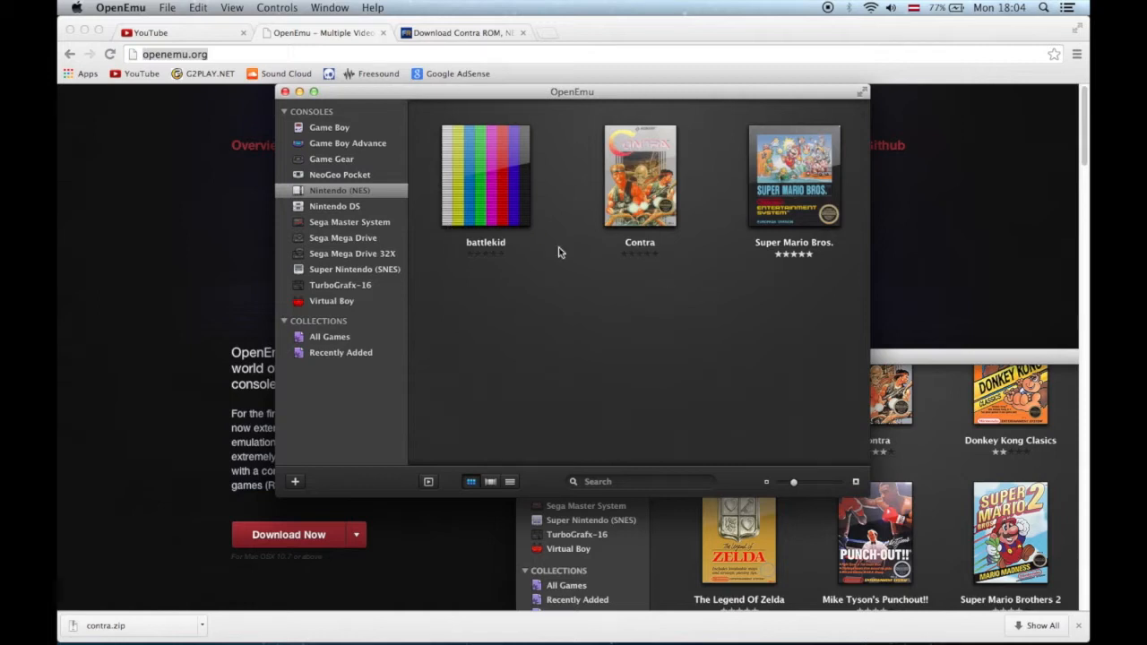
mouse_move(430, 114)
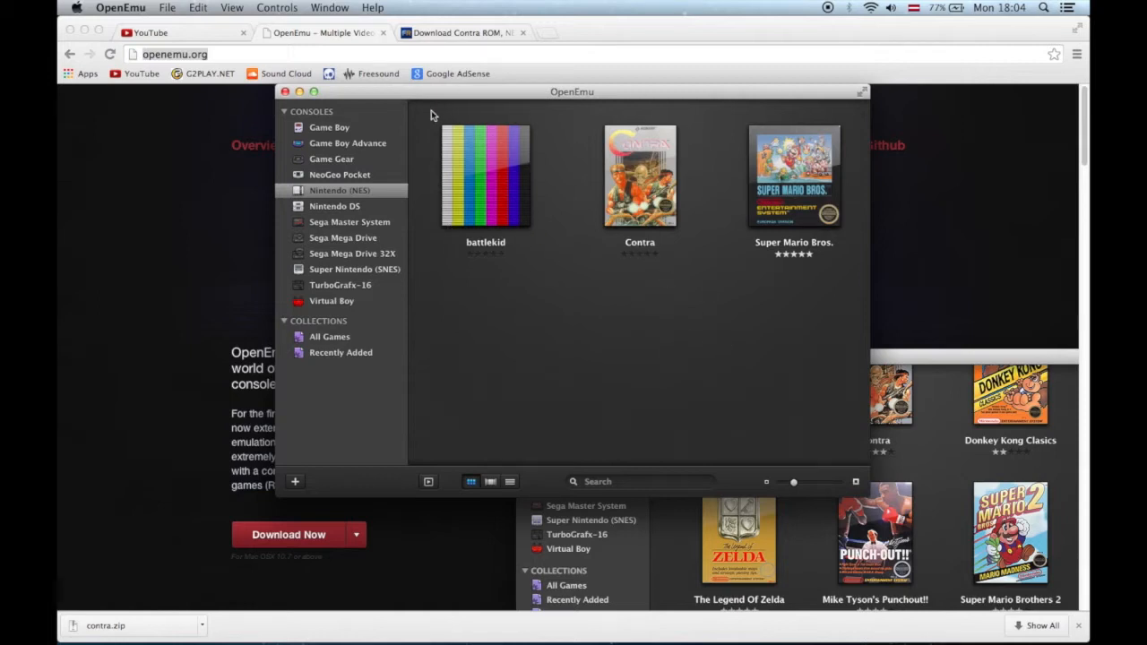
mouse_move(165, 452)
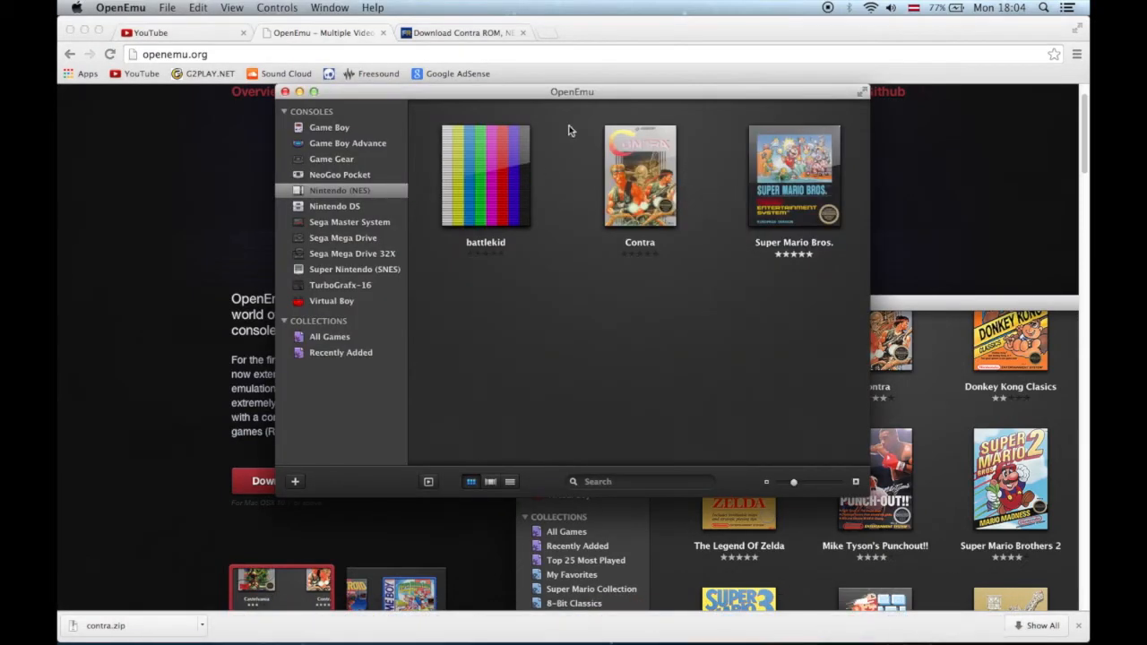
mouse_move(717, 275)
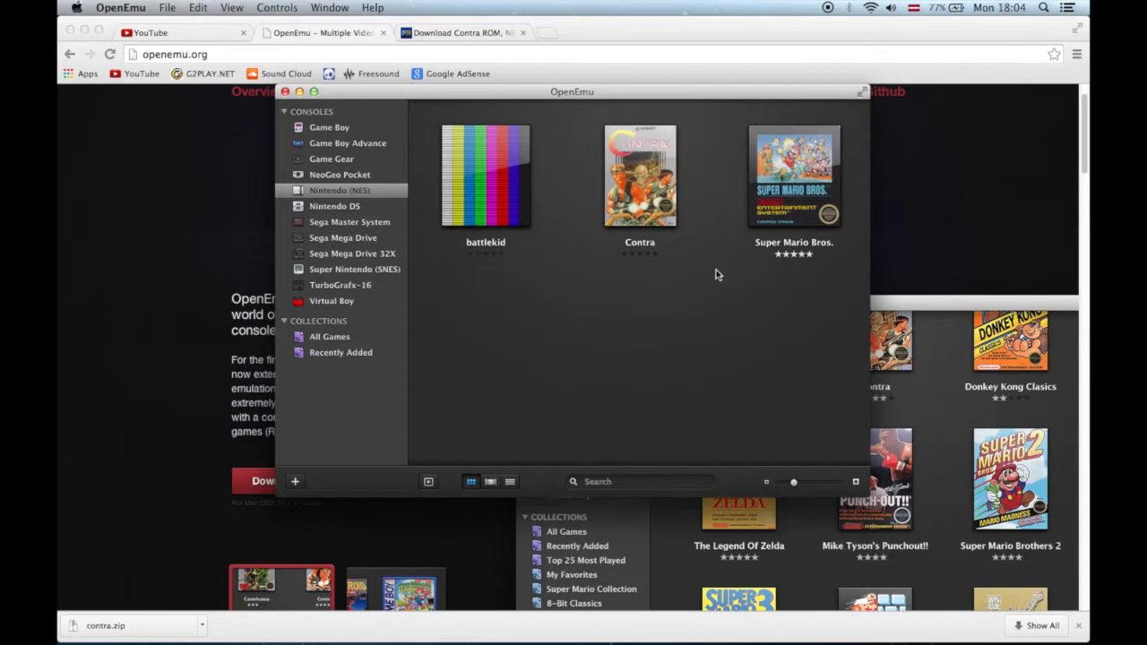
Select Super Mario Bros. in the NES library and bring up the Controls preferences.
click(462, 32)
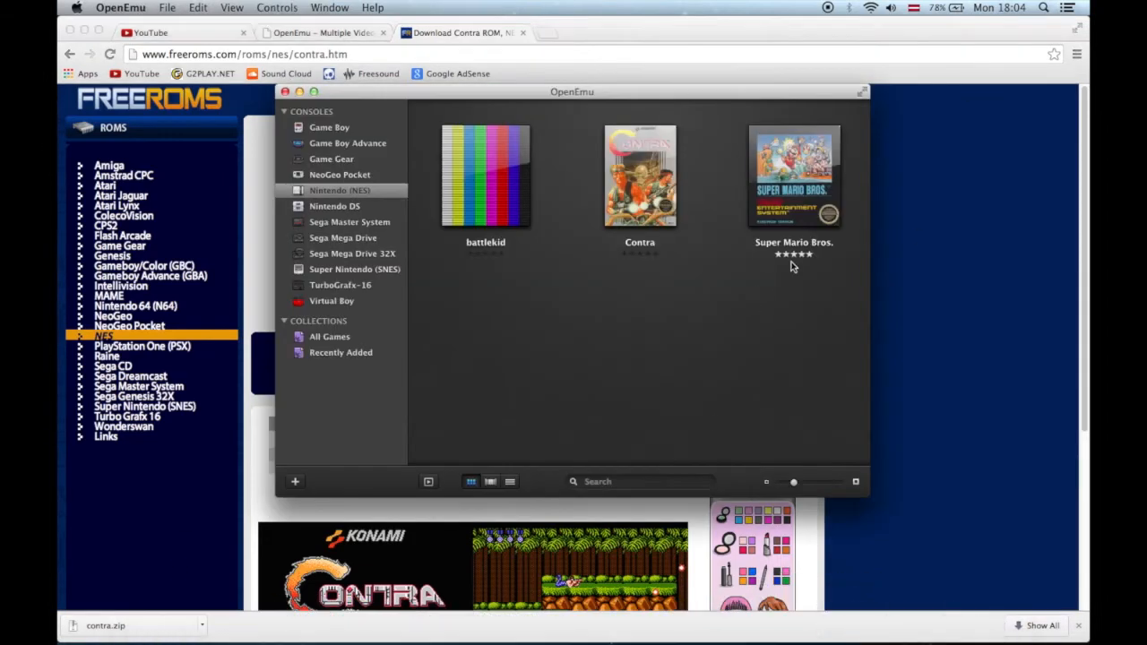
click(792, 177)
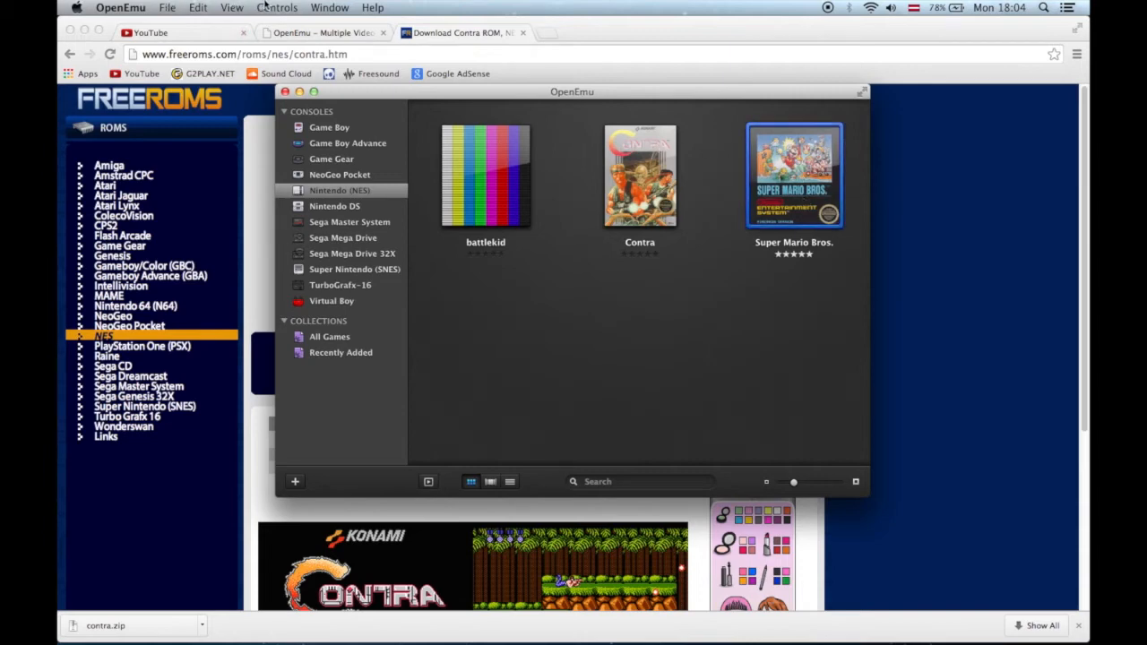
click(167, 7)
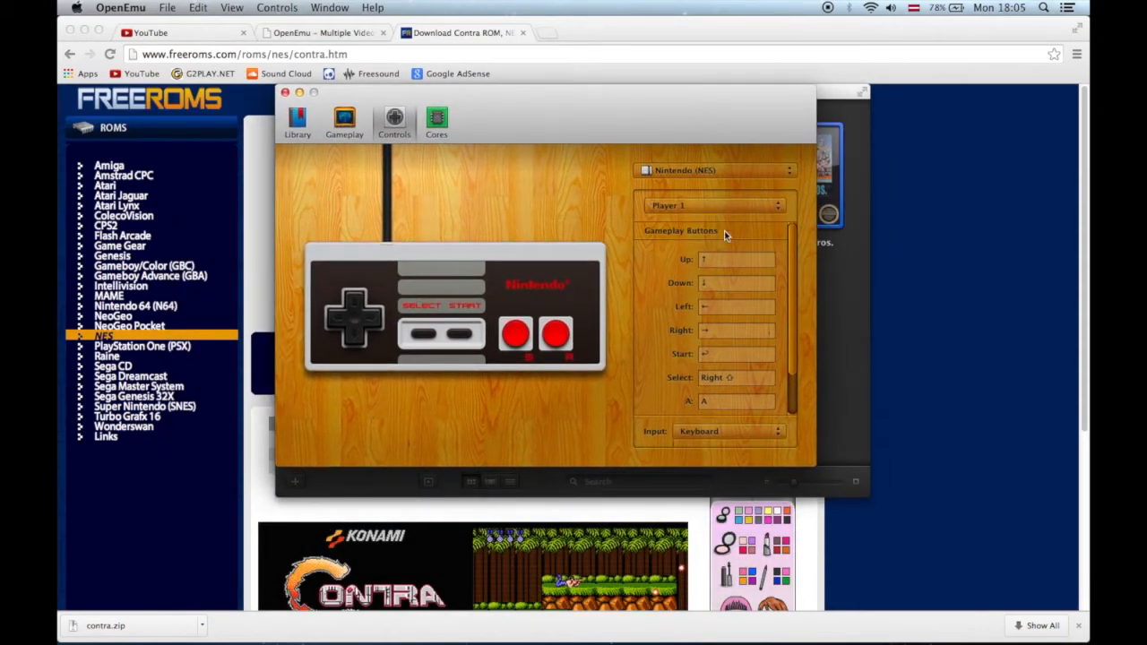
Switch NES Player 1 input to the Logitech gamepad with buttons mapped, then close preferences.
click(735, 258)
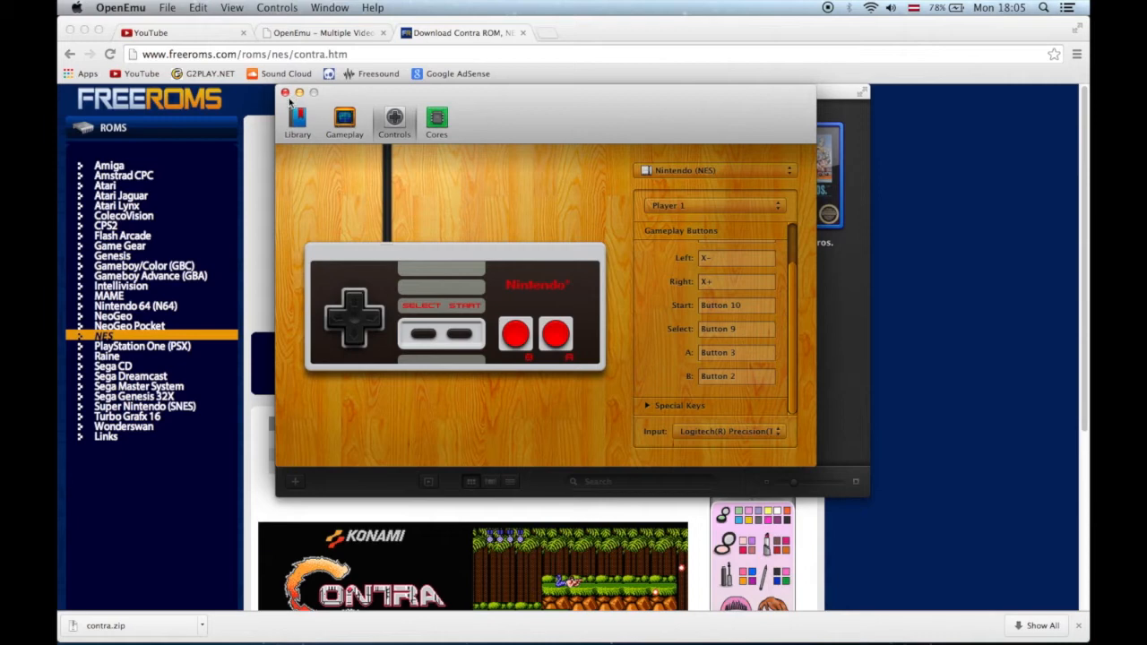
click(297, 122)
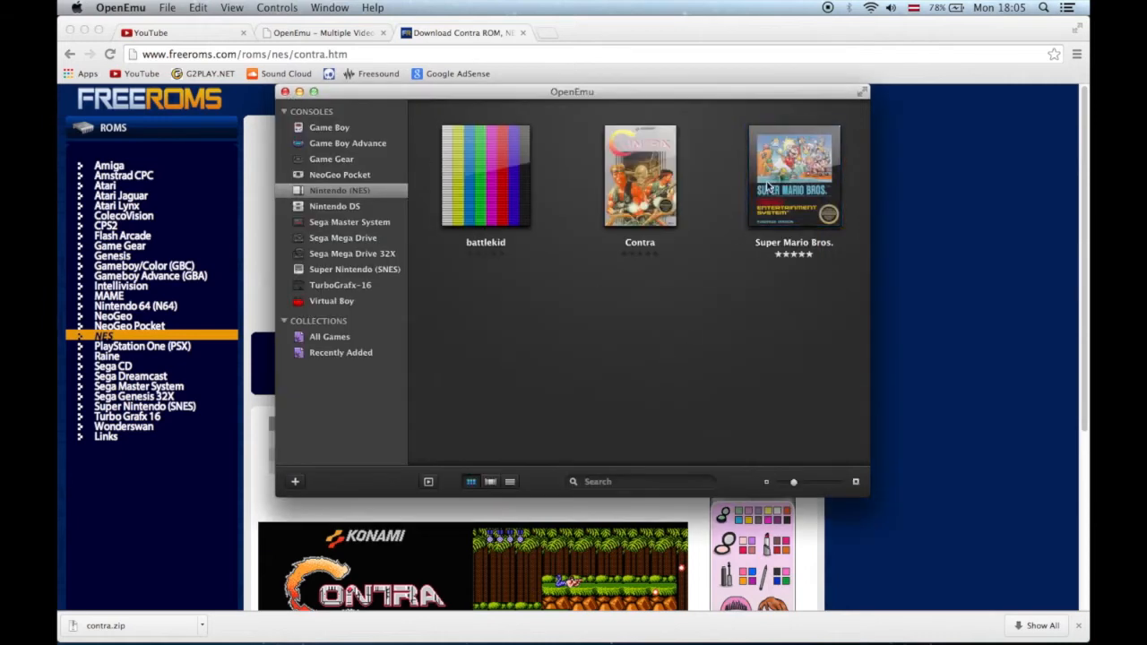
Launch Super Mario Bros. and resume the previous saved session.
double_click(792, 175)
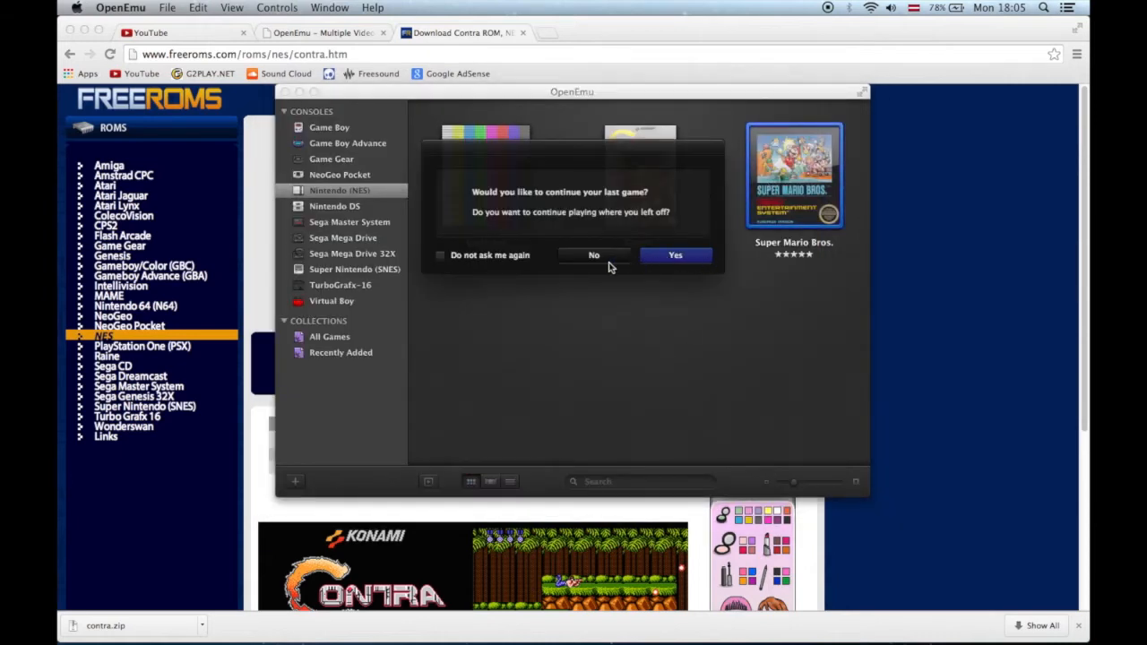
click(674, 255)
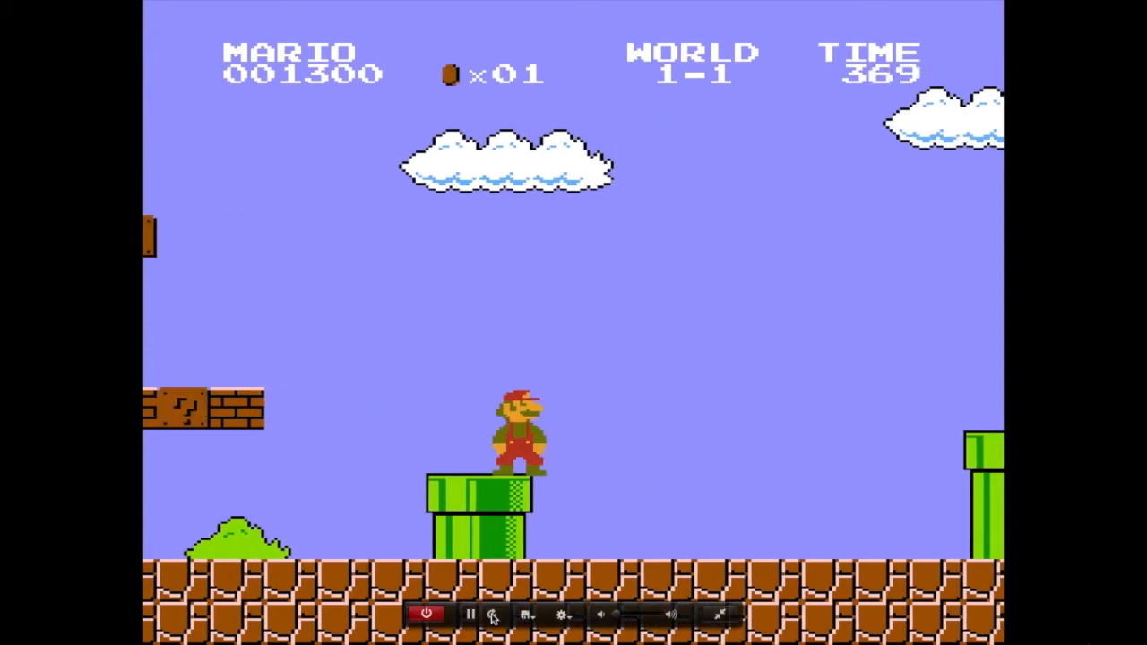
Pause the game and restart the console so Super Mario Bros. returns to its title screen.
click(470, 615)
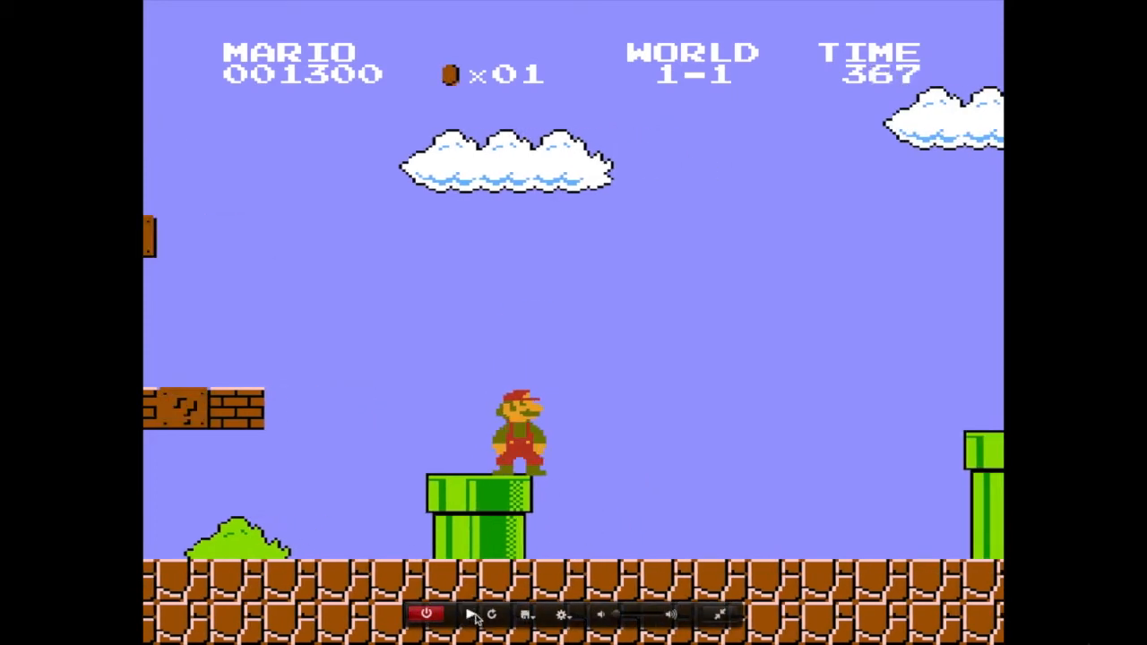
mouse_move(493, 613)
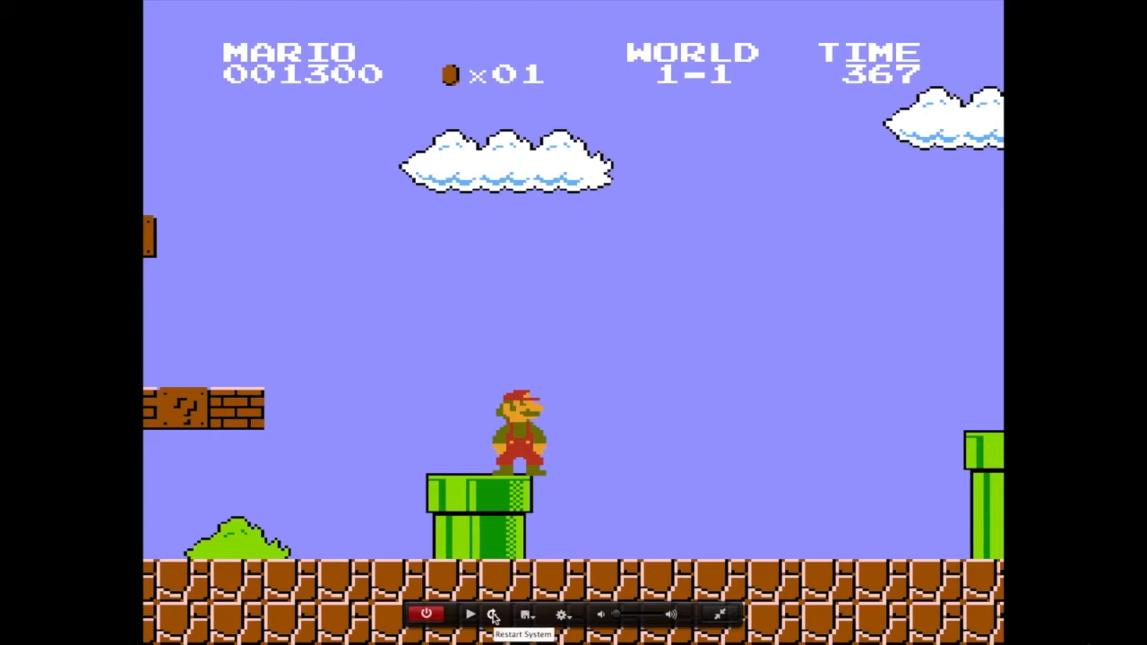
click(491, 615)
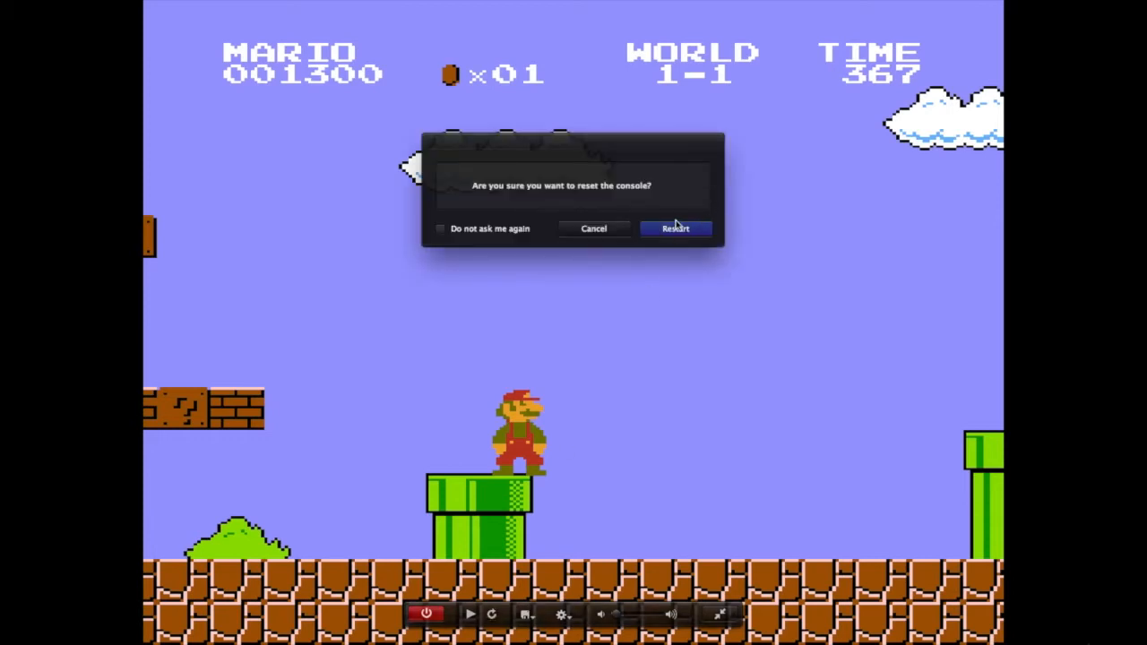
click(674, 229)
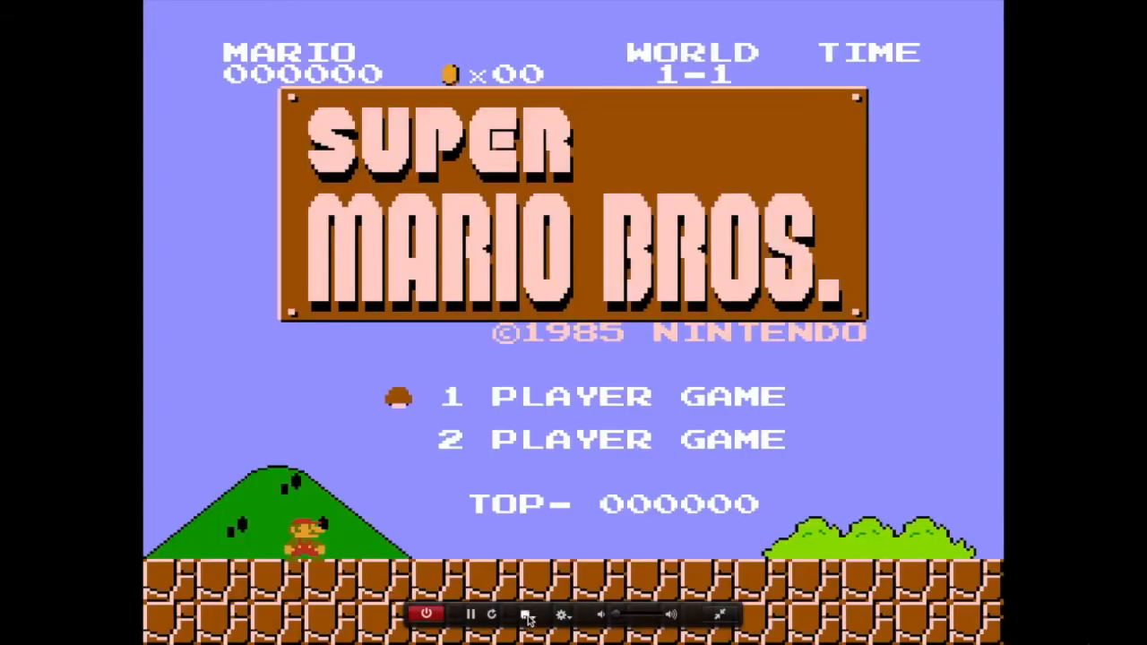
Apply the CRT video filter to the game from the HUD options menu.
click(563, 615)
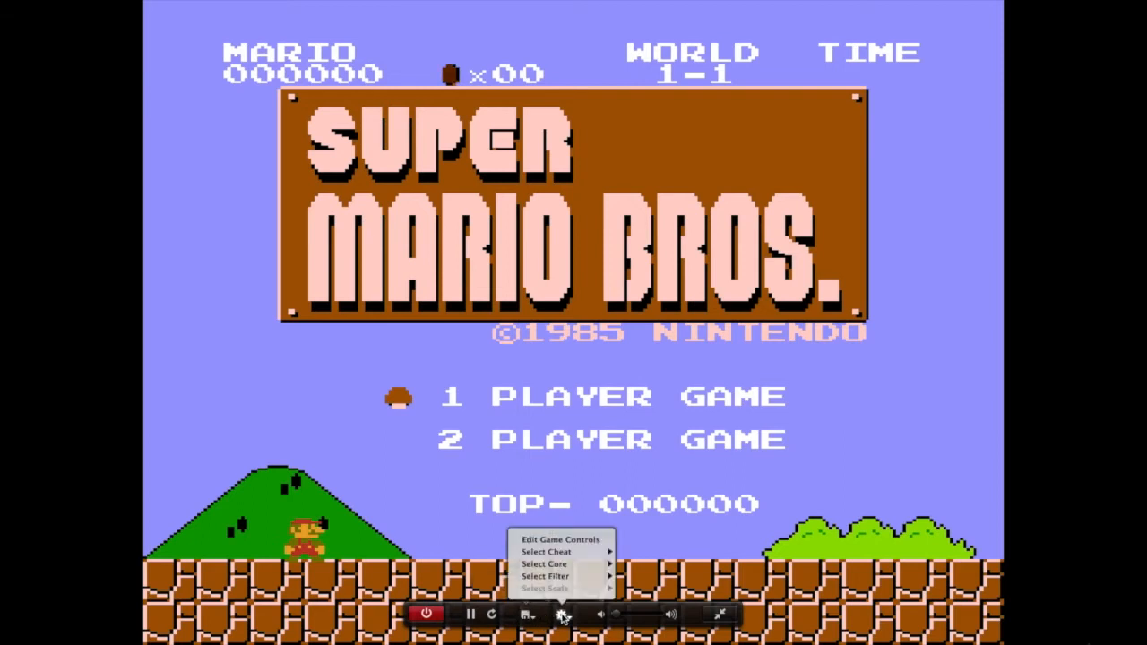
click(545, 577)
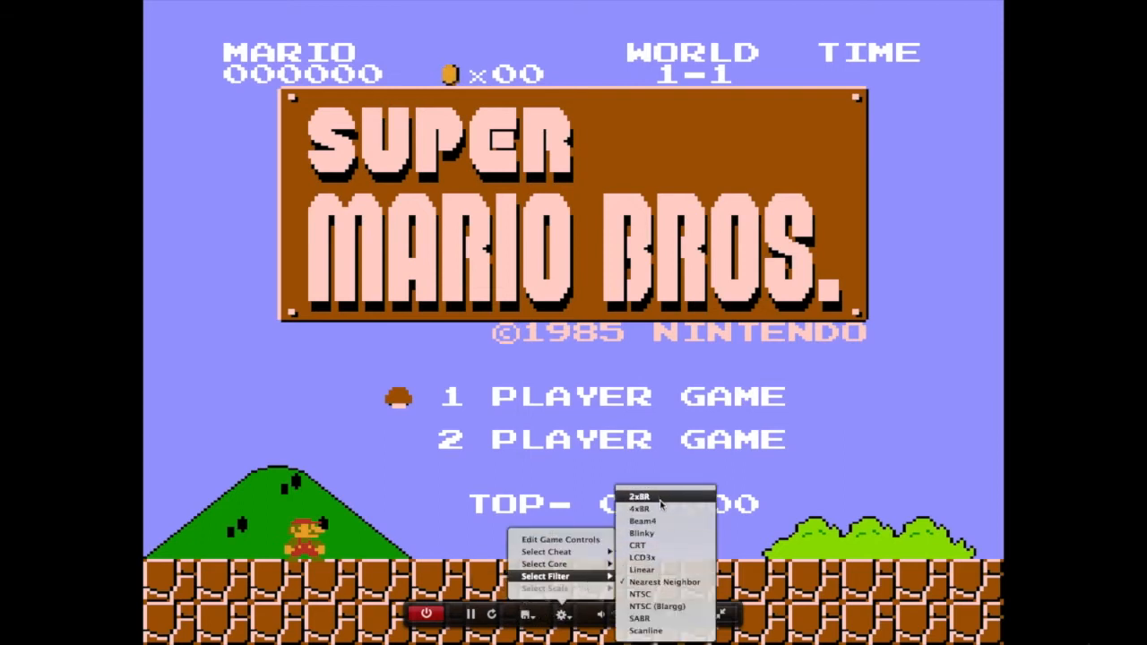
click(639, 545)
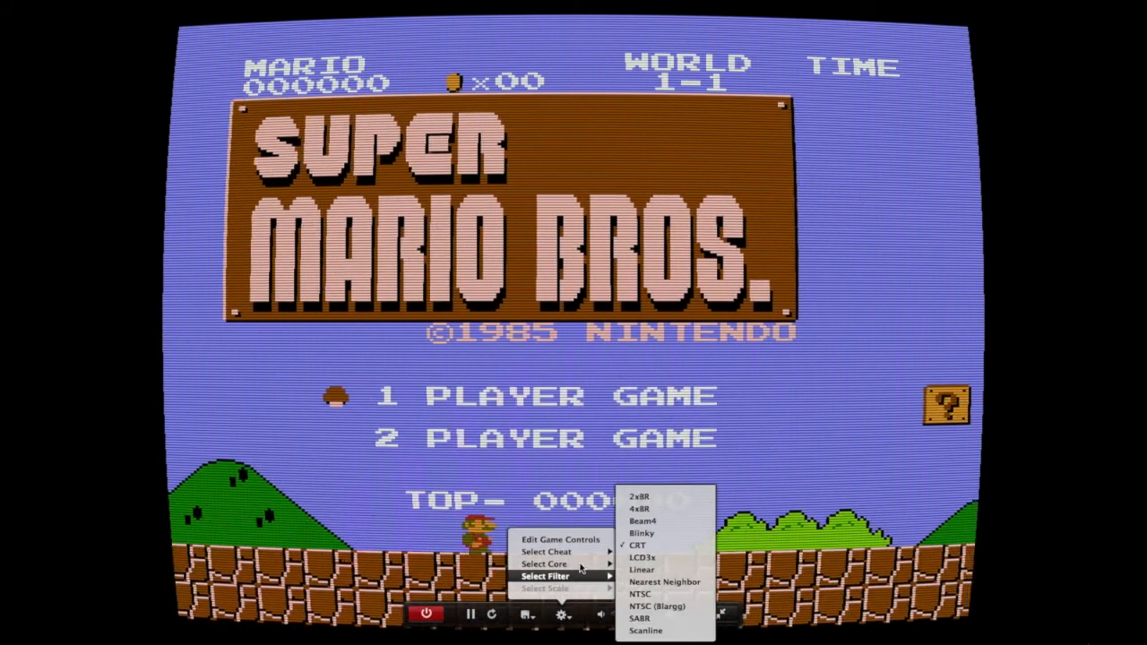
click(545, 562)
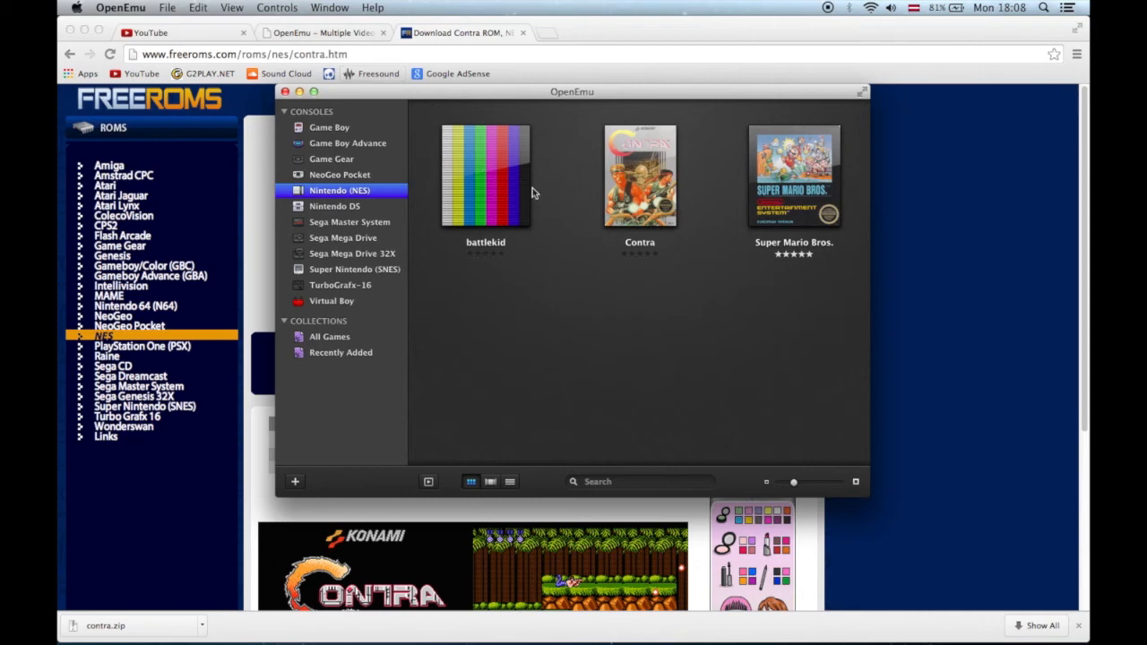
mouse_move(563, 97)
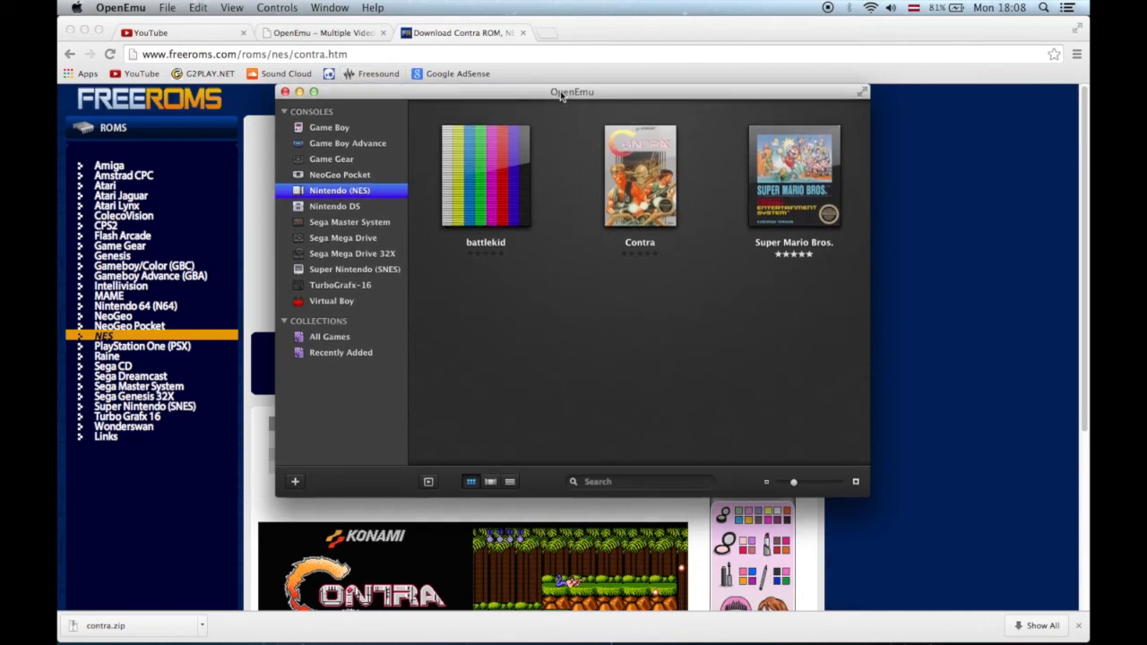
mouse_move(350, 43)
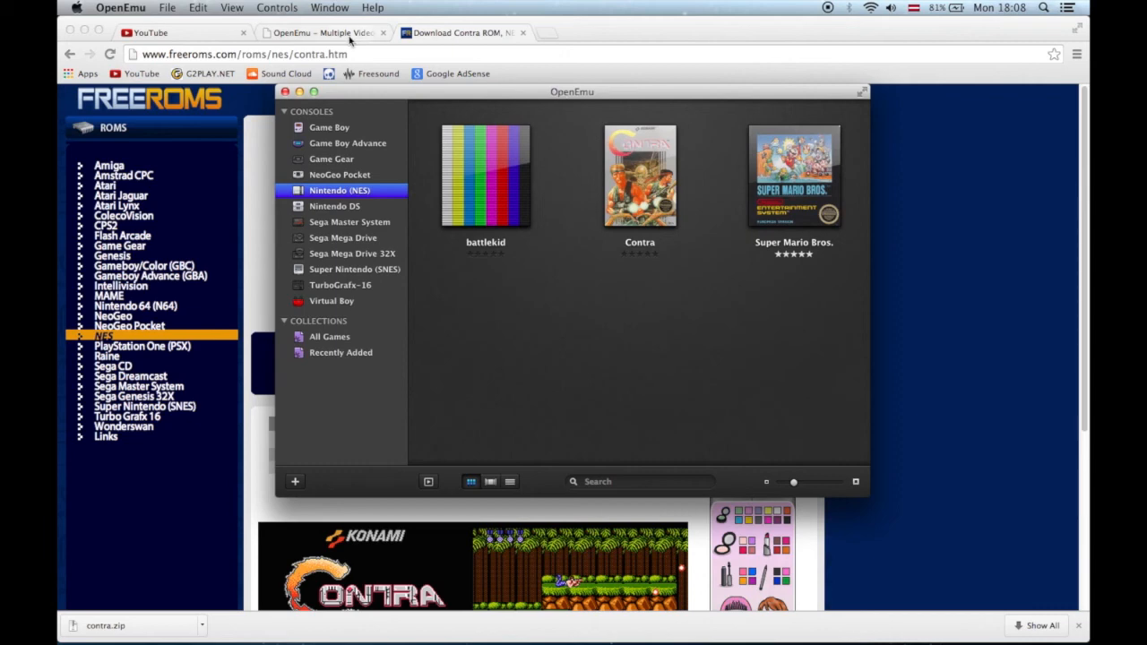
Bring Chrome's OpenEmu website tab to the front.
click(323, 32)
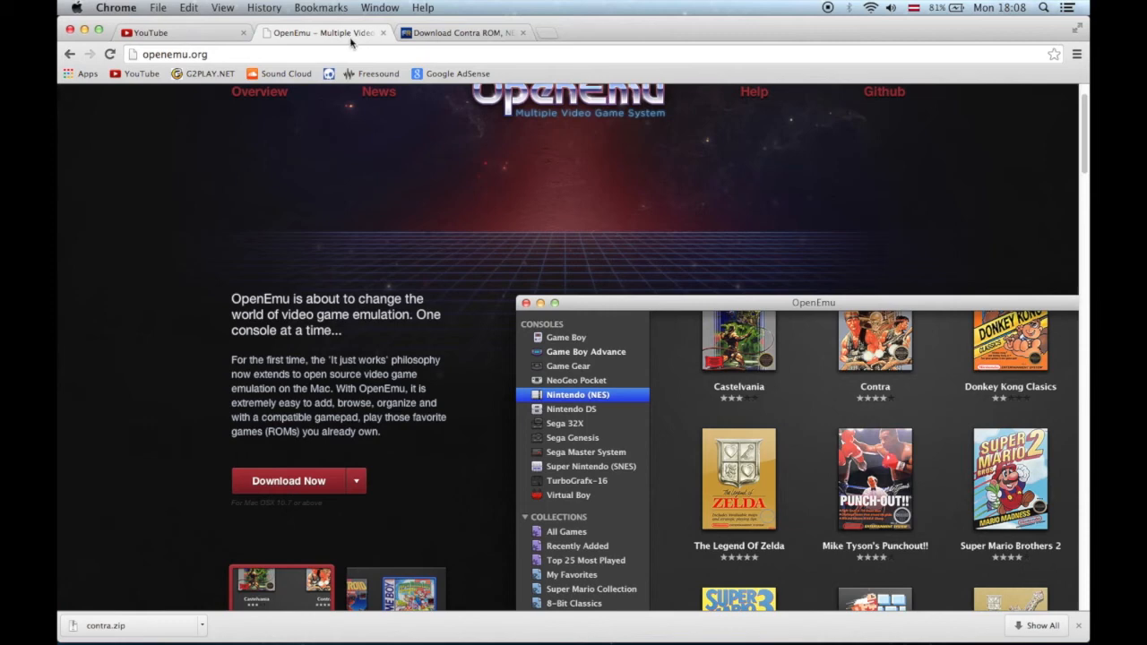
Scroll down the openemu.org homepage to the screenshot thumbnails.
scroll(down, 3)
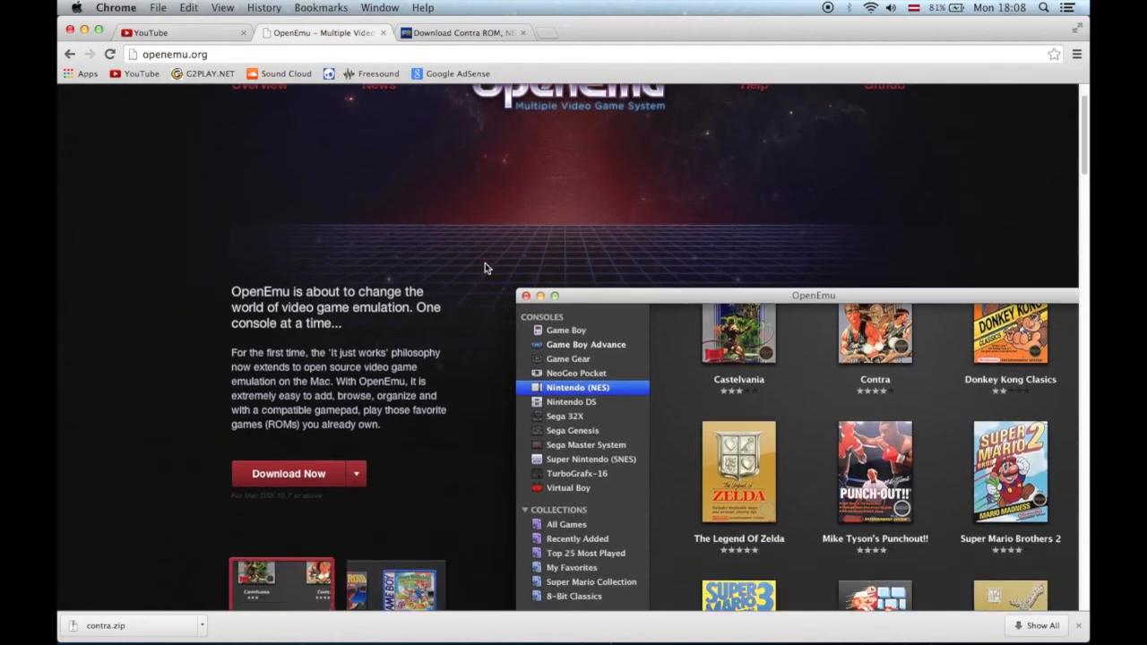
scroll(down, 3)
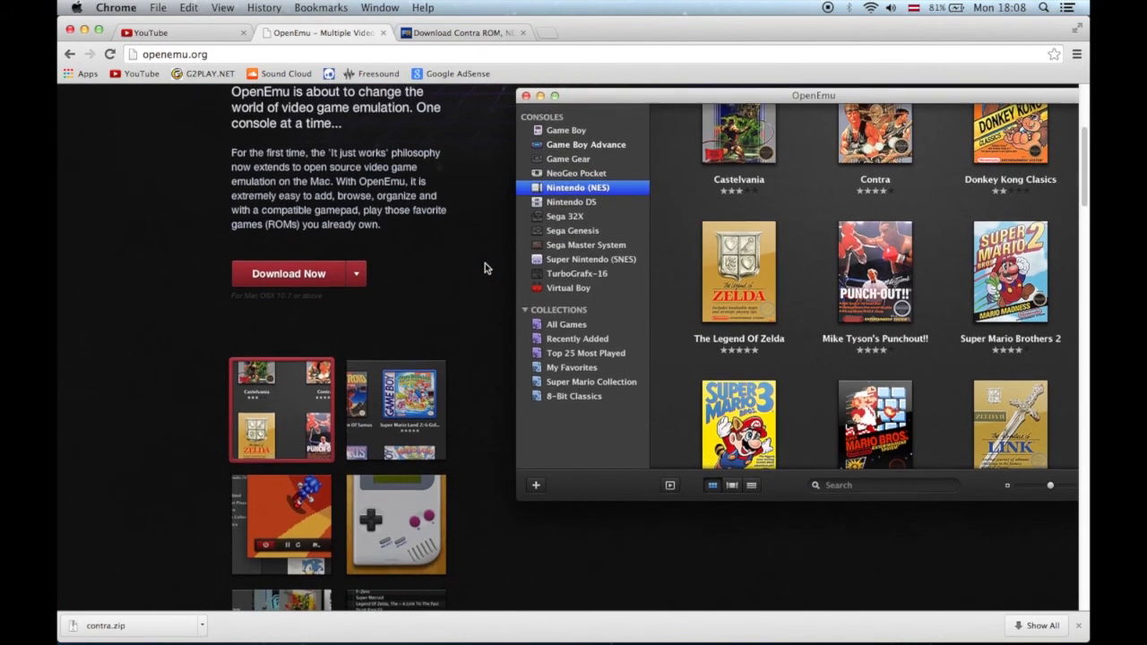